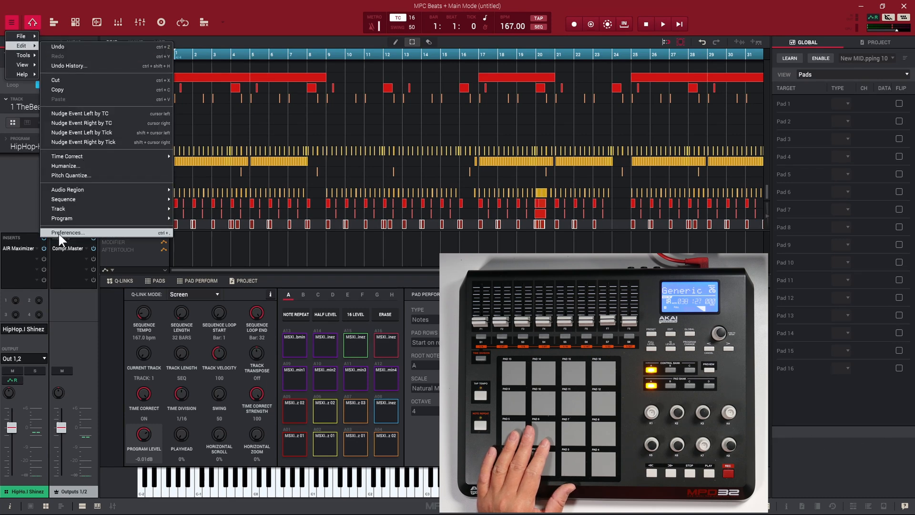
Add Track 02 with the Inst-Pad-F9 Warm Pad 2 keys program and show its Pad Perform settings
left_click(66, 232)
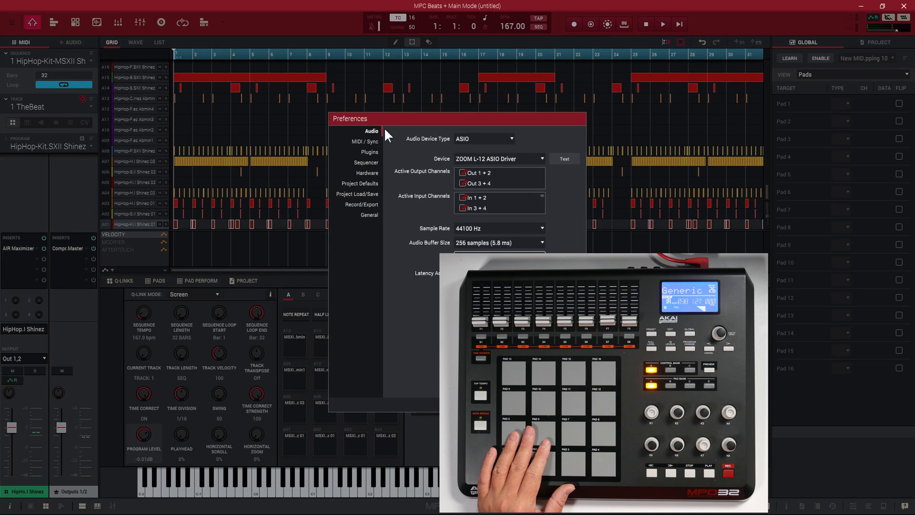
left_click(360, 141)
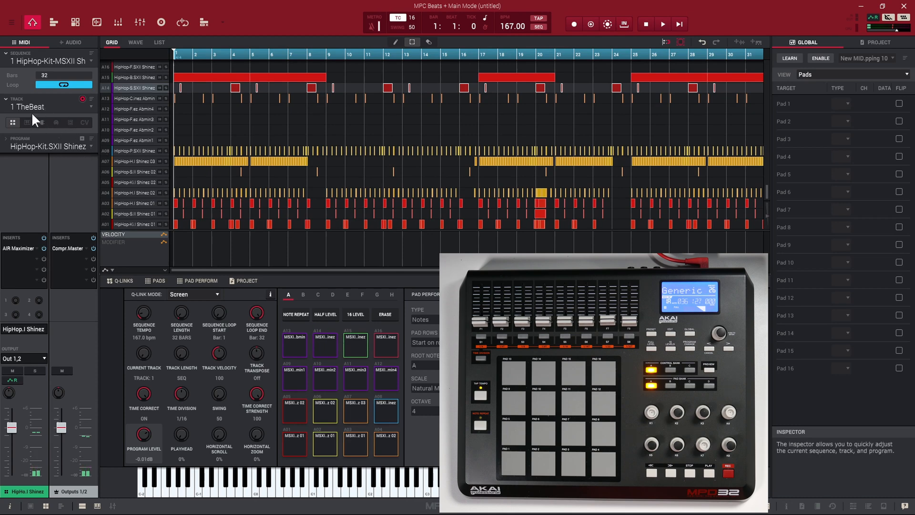
left_click(33, 107)
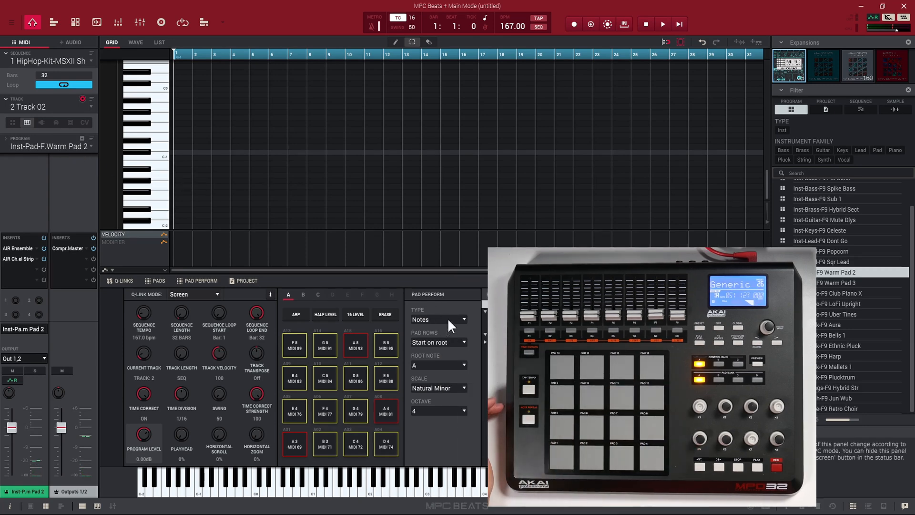
Set the Pad Perform type to Chords (1-3-5 in A Natural Minor), then reach for the main menu
left_click(437, 319)
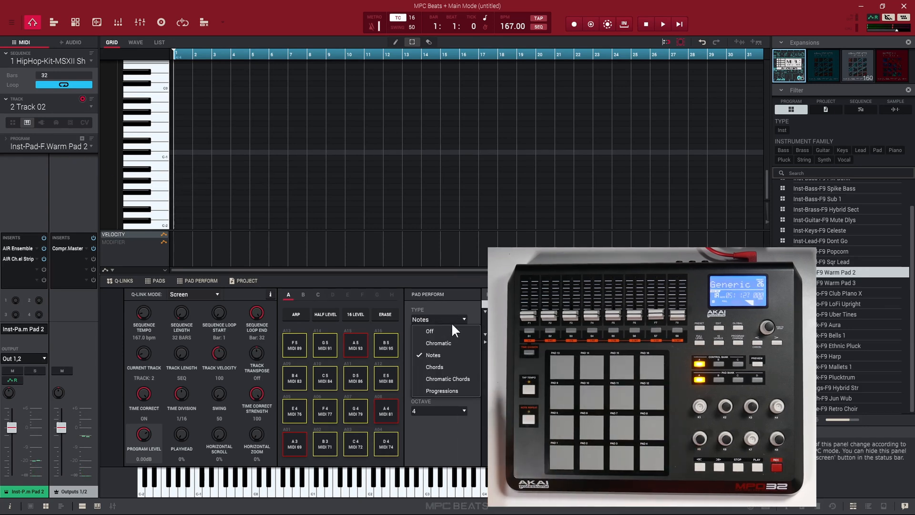
left_click(434, 366)
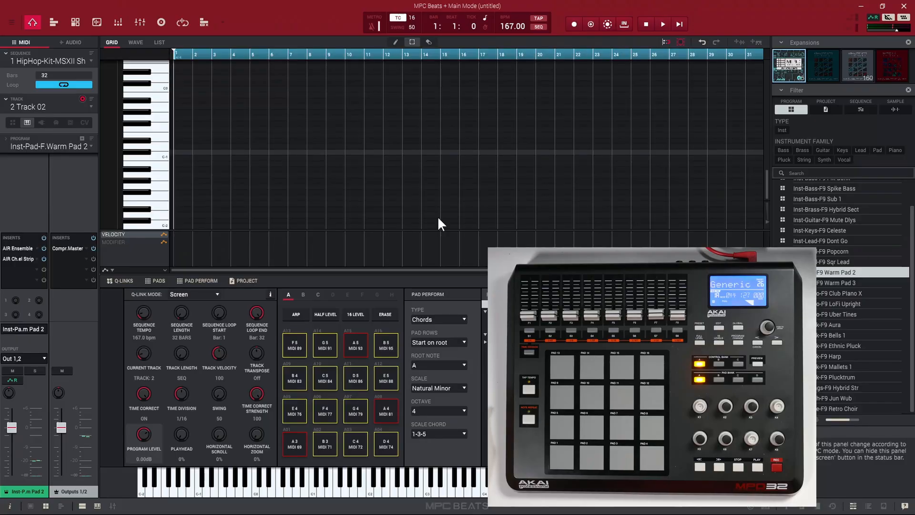
left_click(11, 22)
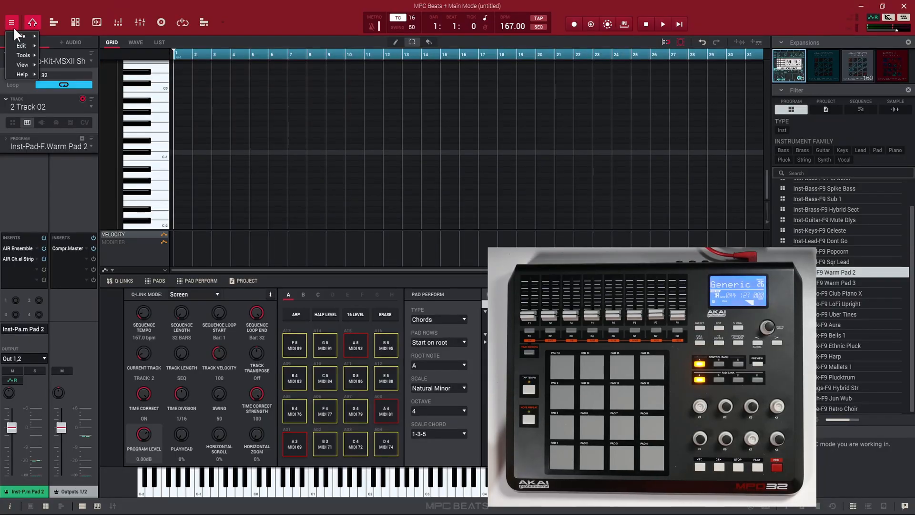
Reach Preferences via Edit to show the MIDI / Sync page with the Akai MPD32 ports
left_click(20, 45)
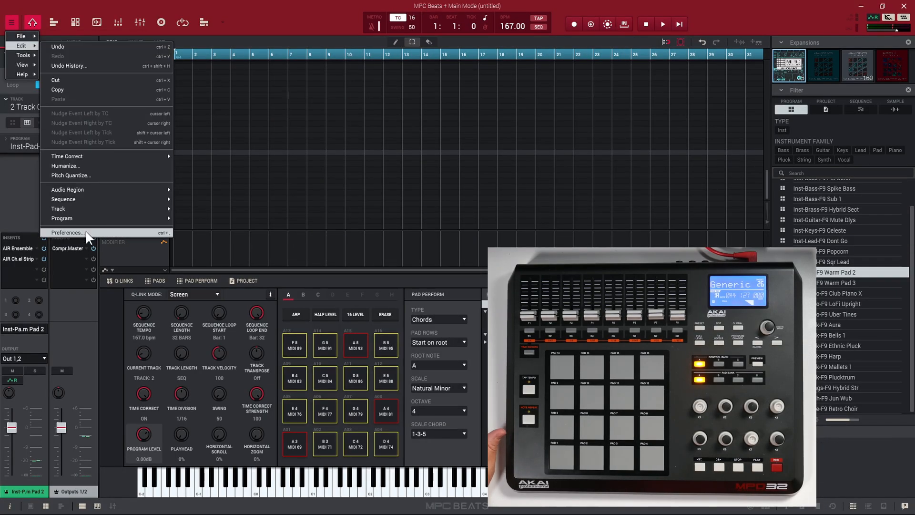
left_click(68, 233)
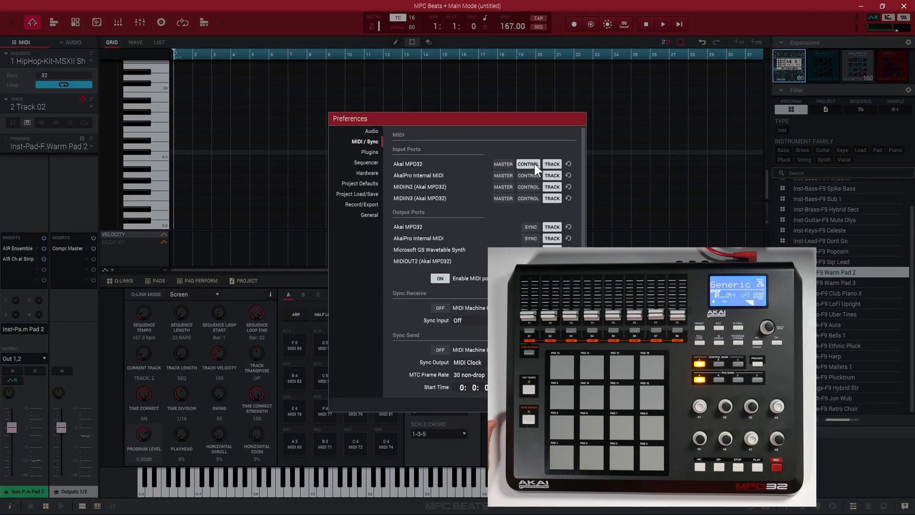
mouse_move(551, 164)
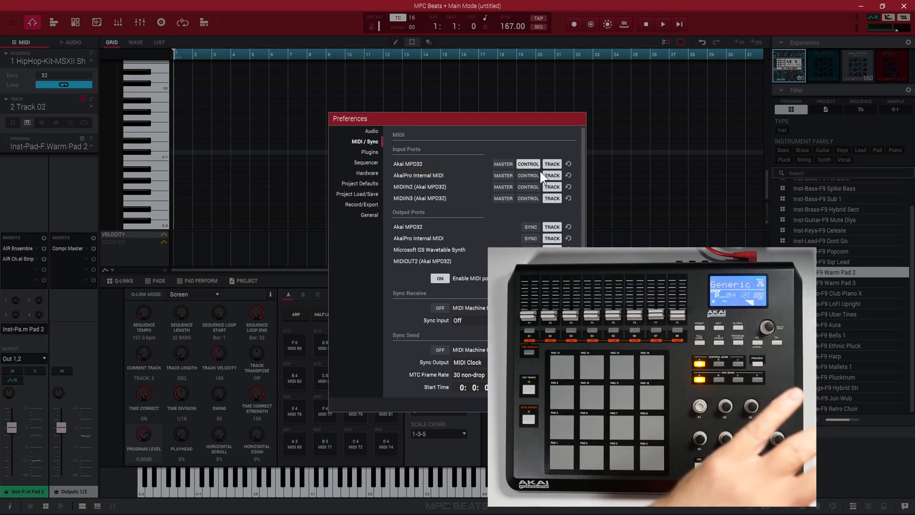
mouse_move(529, 175)
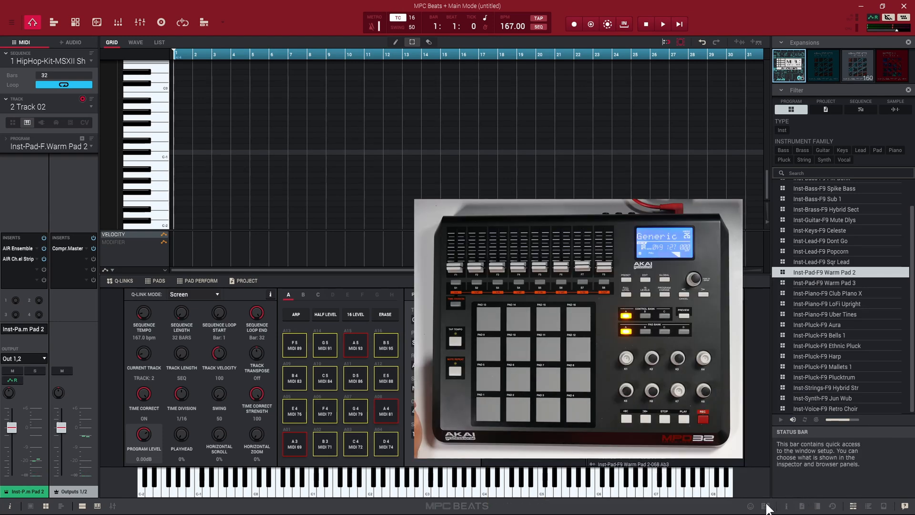
mouse_move(769, 507)
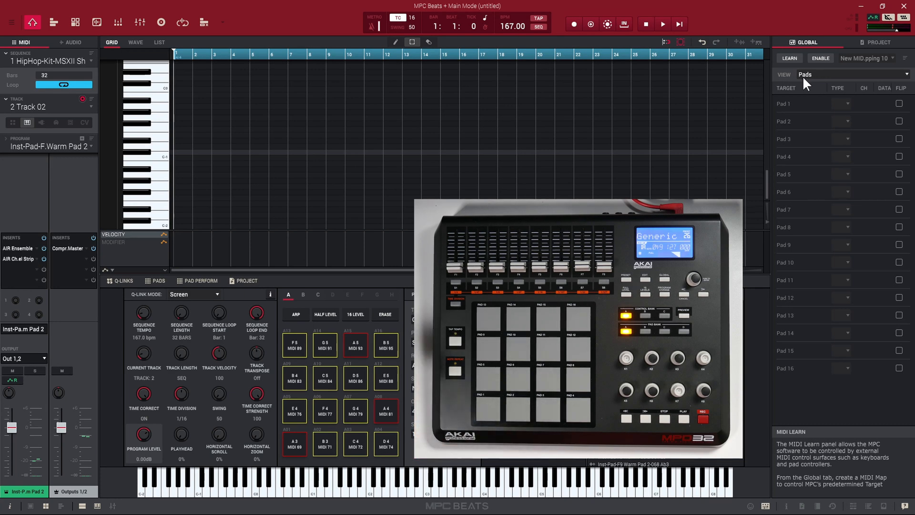
mouse_move(889, 71)
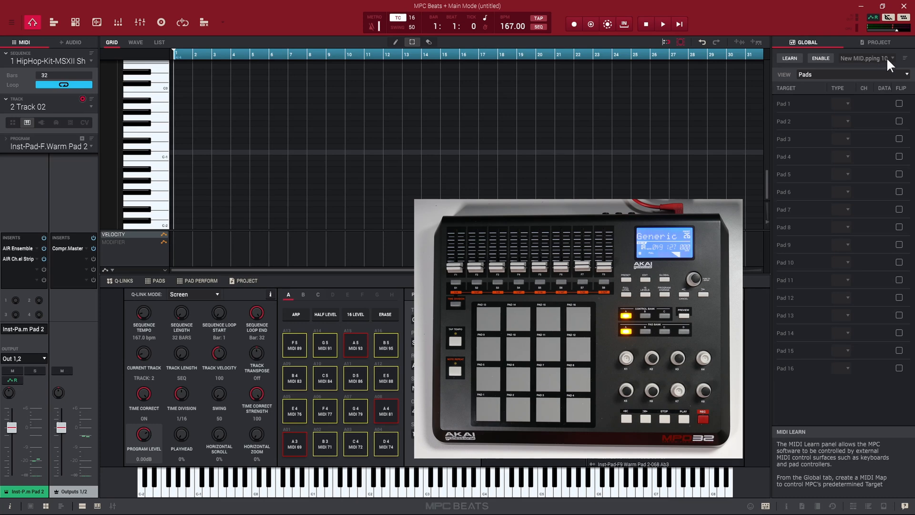
mouse_move(910, 60)
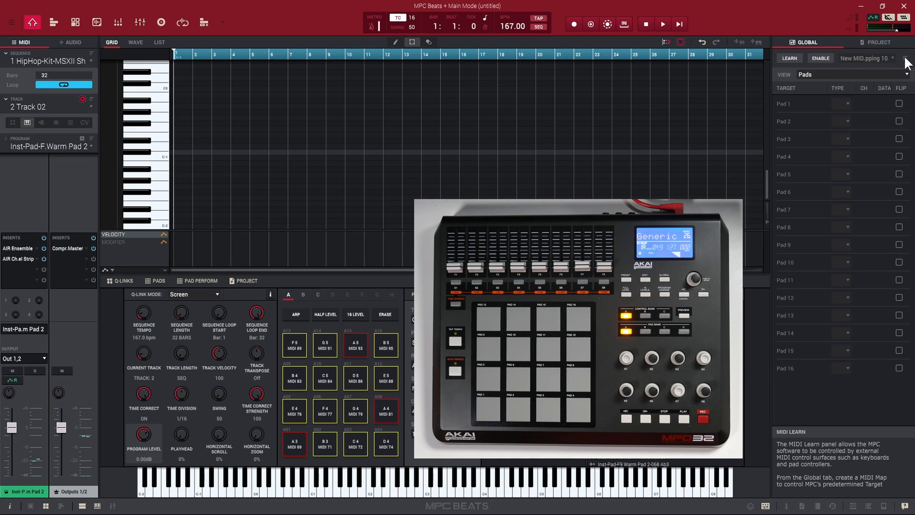
Create a new, empty MIDI map in the Global tab listing Pads 1–16 as targets
left_click(910, 59)
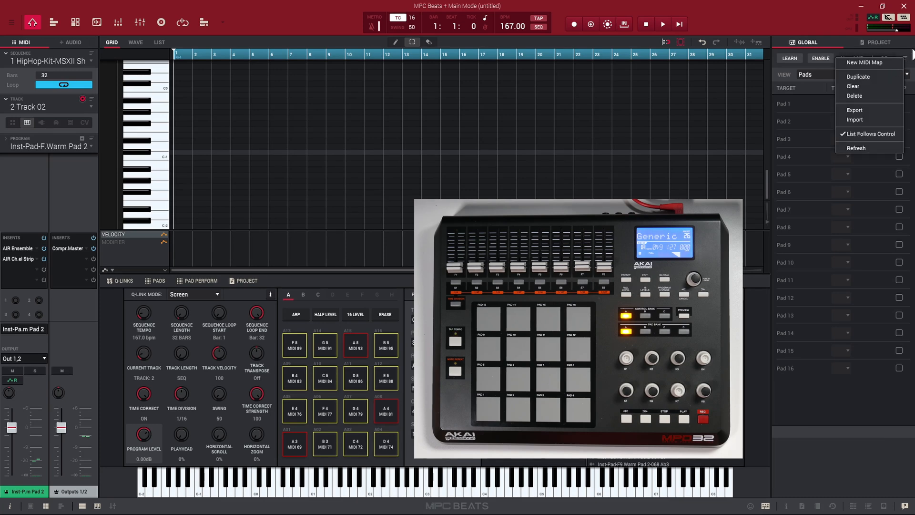
left_click(862, 63)
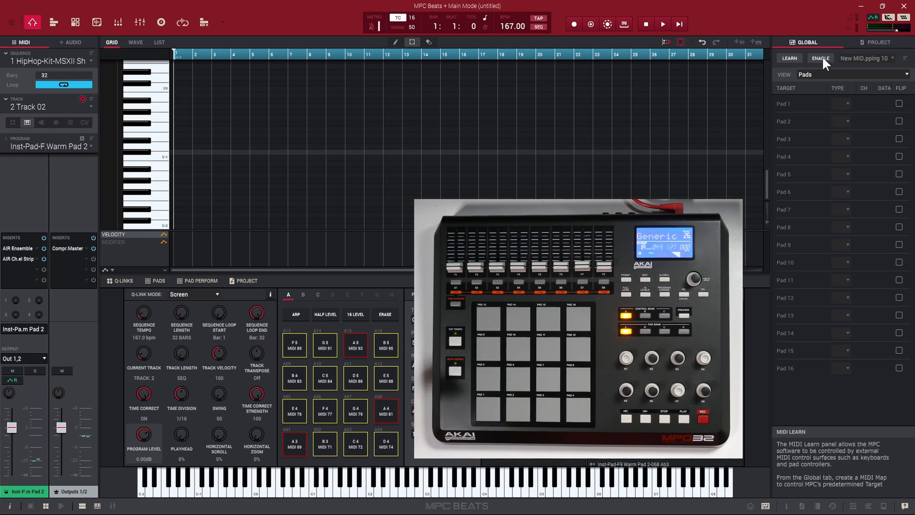
left_click(907, 58)
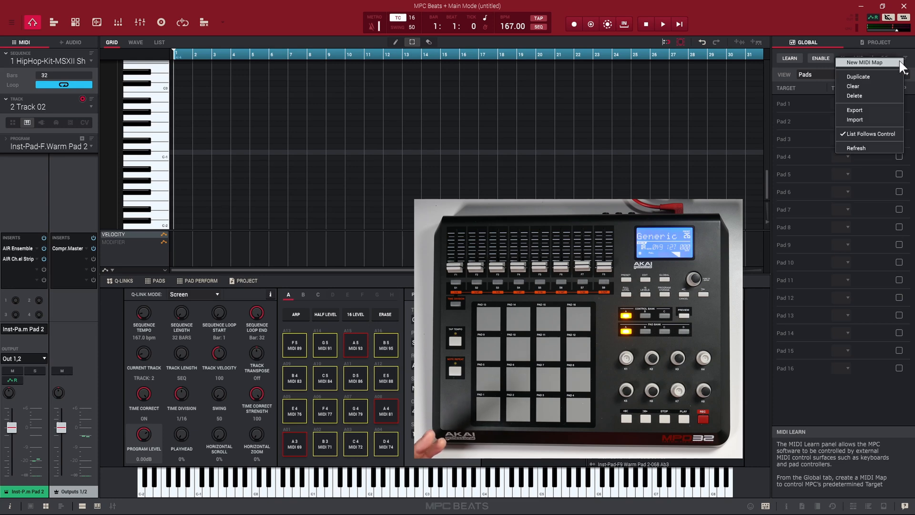
left_click(868, 63)
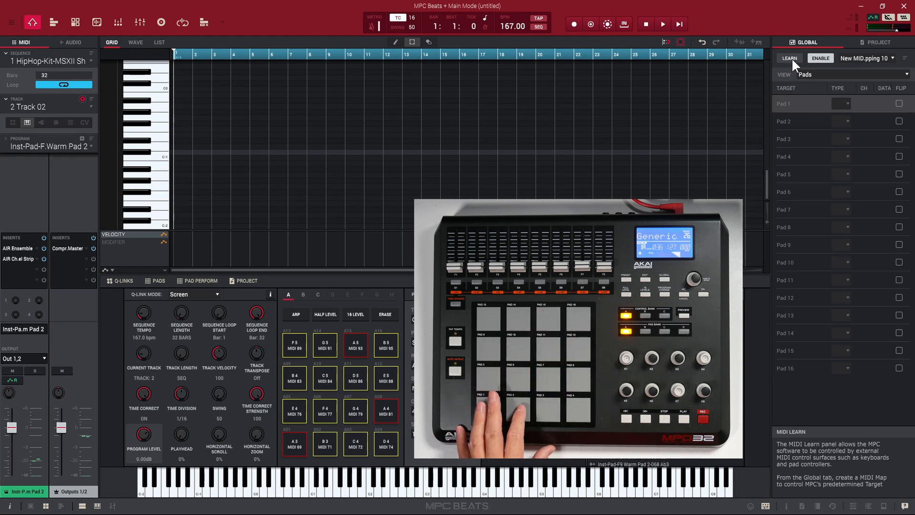
Arm Learn so Pad 1 takes the MPD32 note 36 on channel 1, continuing through Pad 16 / note 51
left_click(789, 58)
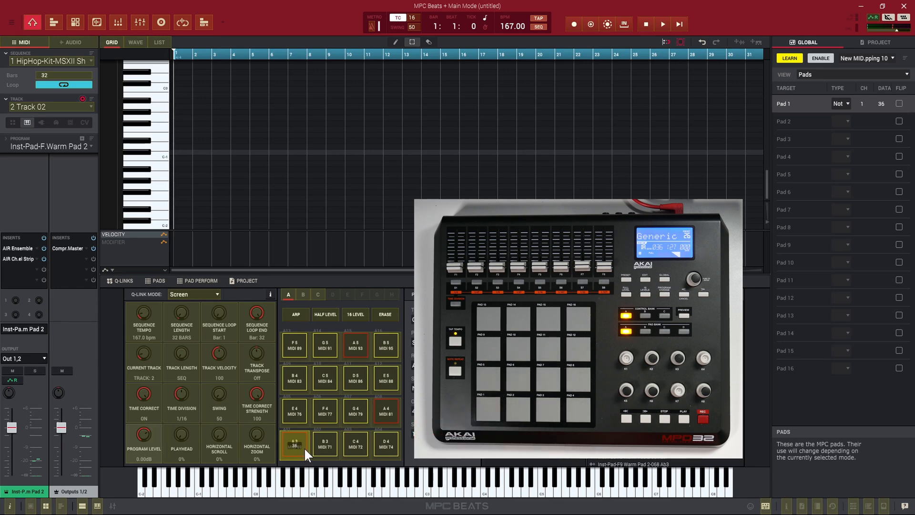
mouse_move(302, 451)
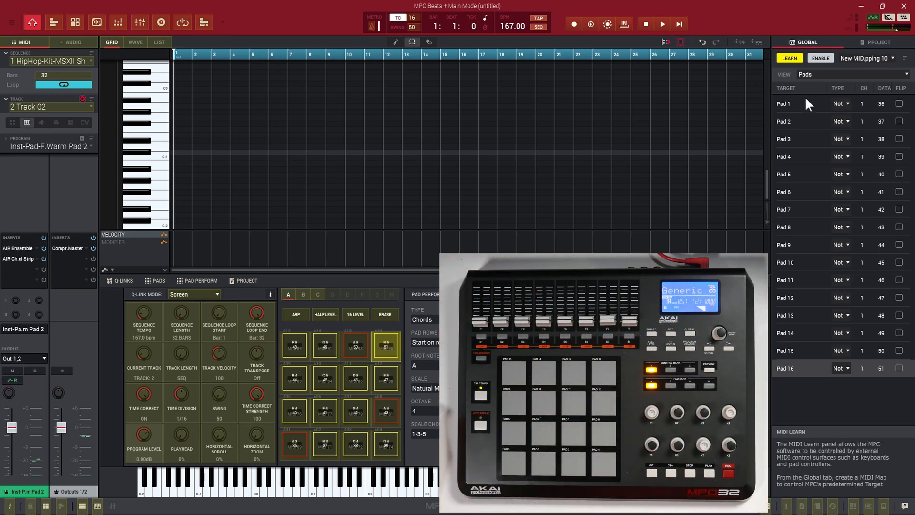
mouse_move(787, 106)
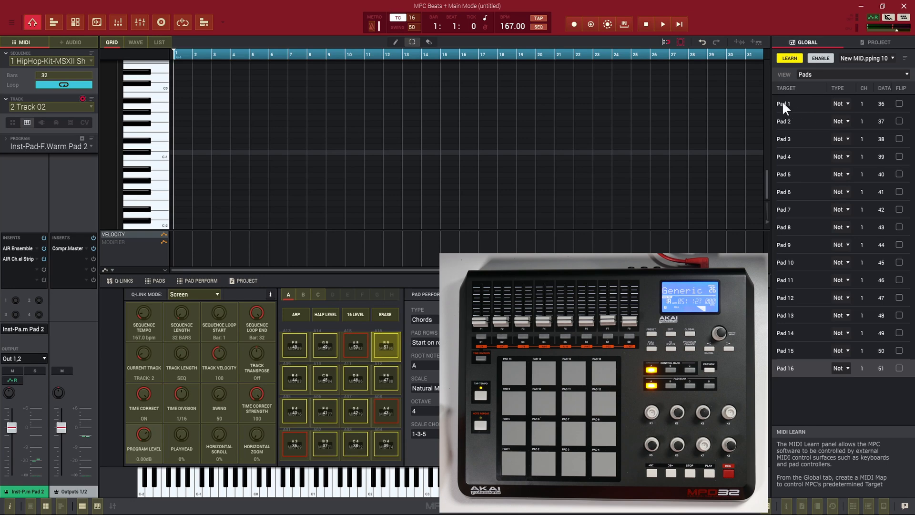
mouse_move(859, 116)
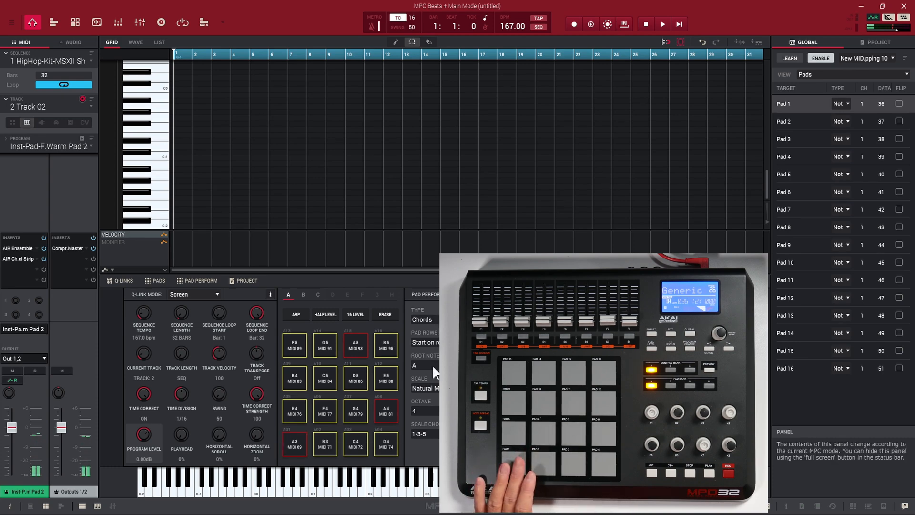
Root the Pad Perform chords on E at octave 3 and voice them as 1-3-5-7 seventh chords
left_click(416, 365)
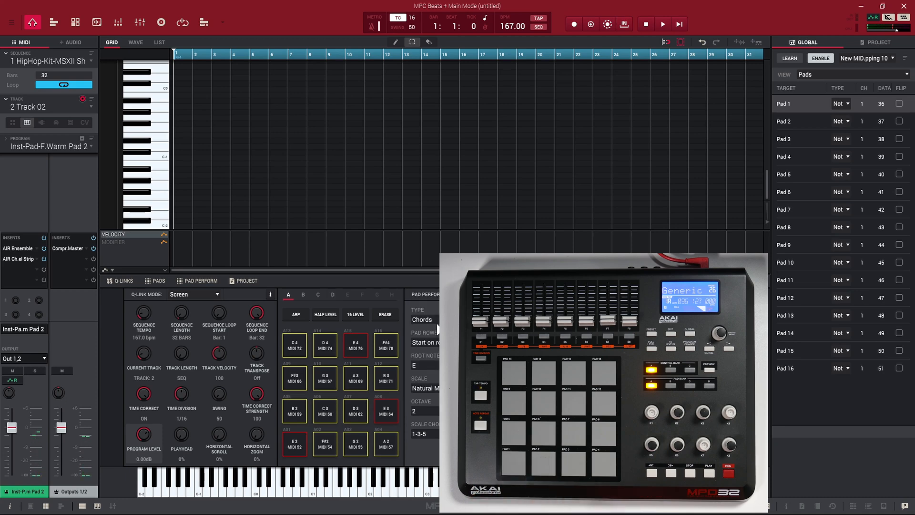
left_click(416, 365)
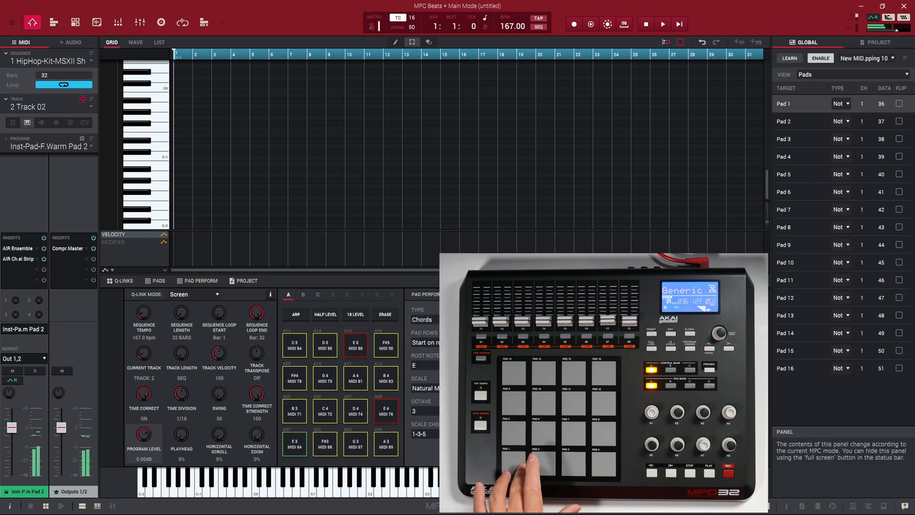
left_click(423, 434)
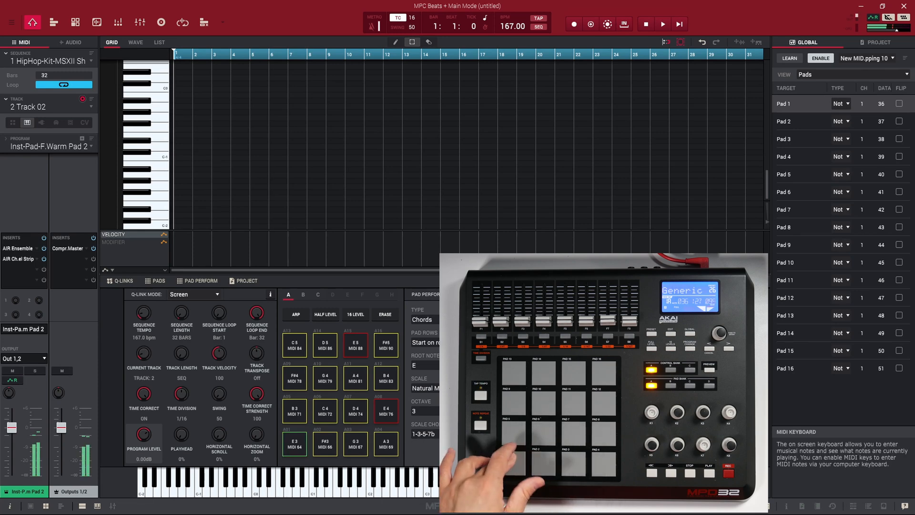
left_click(421, 433)
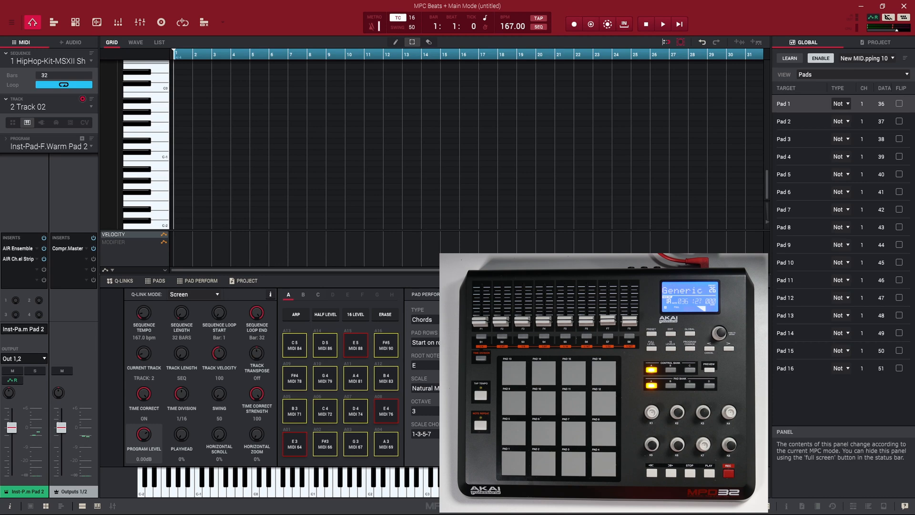
mouse_move(410, 312)
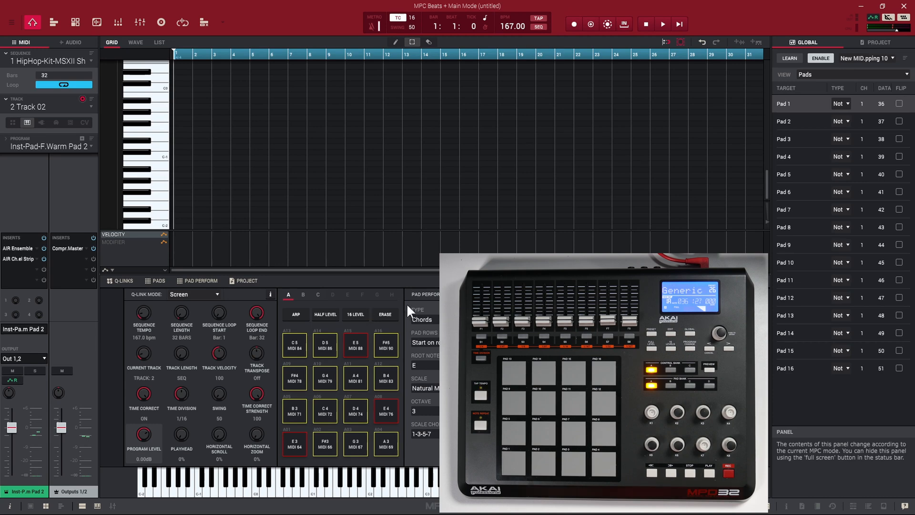
left_click(422, 320)
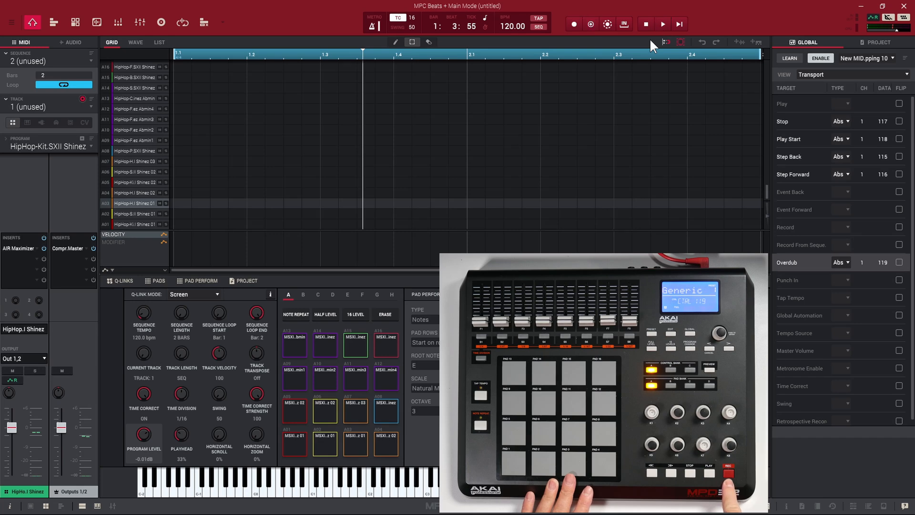
Check the Transport mappings (Stop, Play Start, Step Back/Forward, Overdub) and start playback from bar 1
left_click(662, 25)
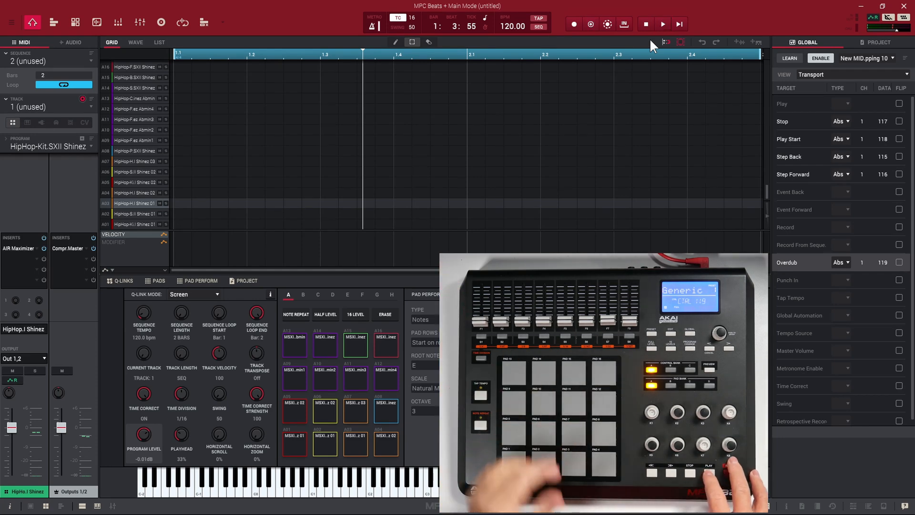
left_click(663, 24)
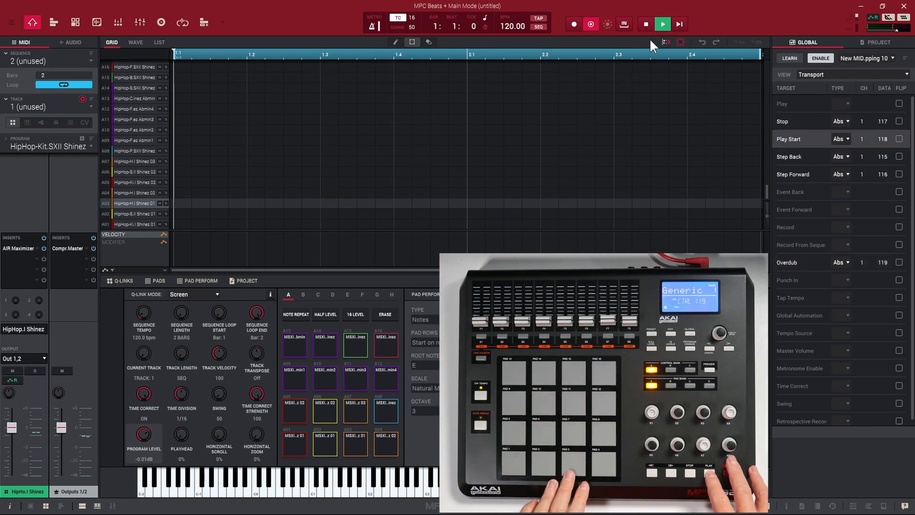